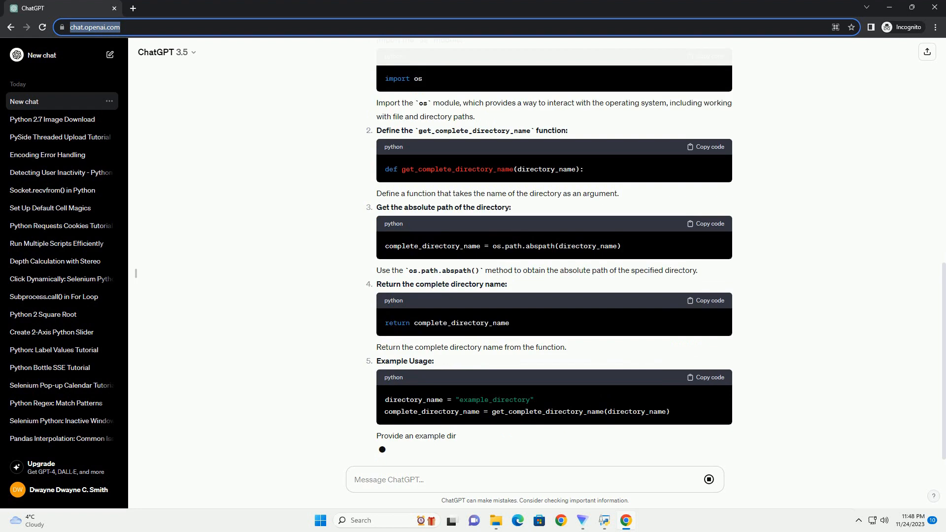
{"action": "scroll", "scroll_direction": "down", "scroll_amount": 3}
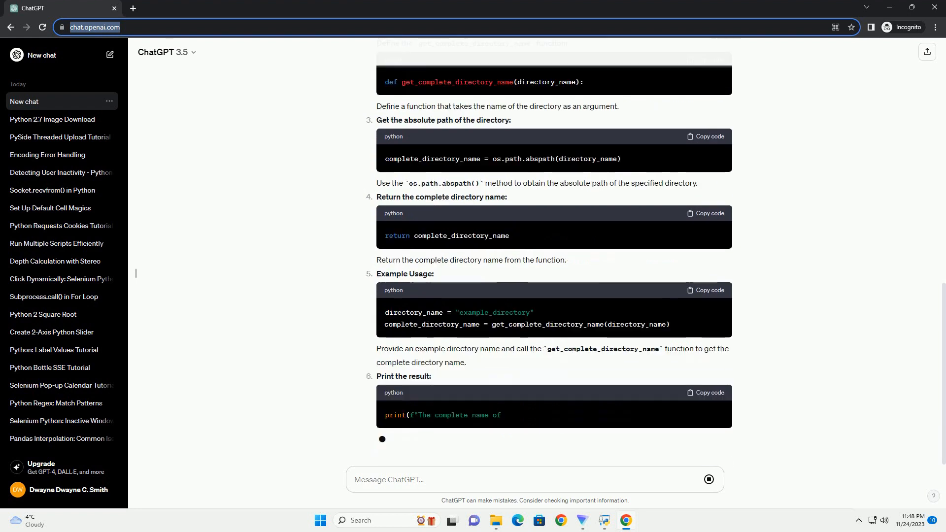